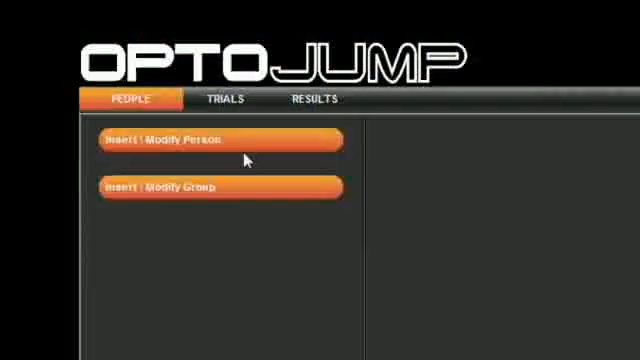
- Switch from People to the Trials section and show the Performance, Gait Analysis and Rehab test types
left_click(220, 140)
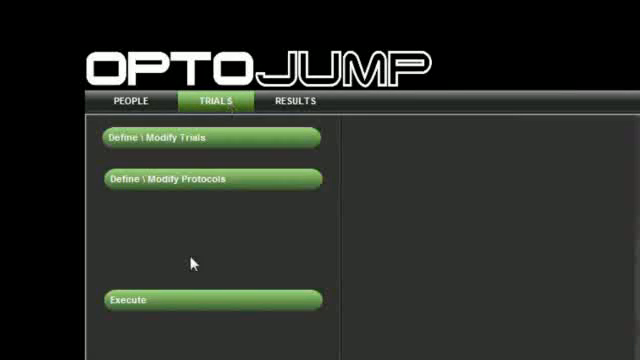
left_click(212, 136)
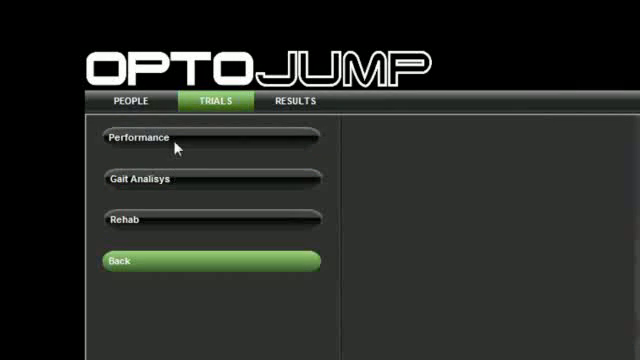